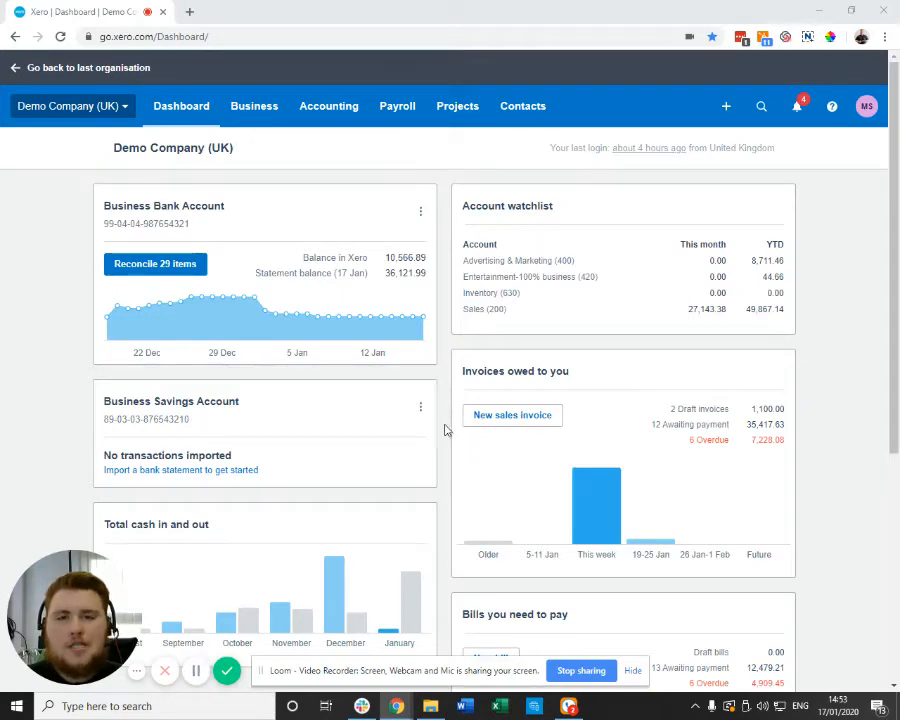
pyautogui.moveTo(424, 424)
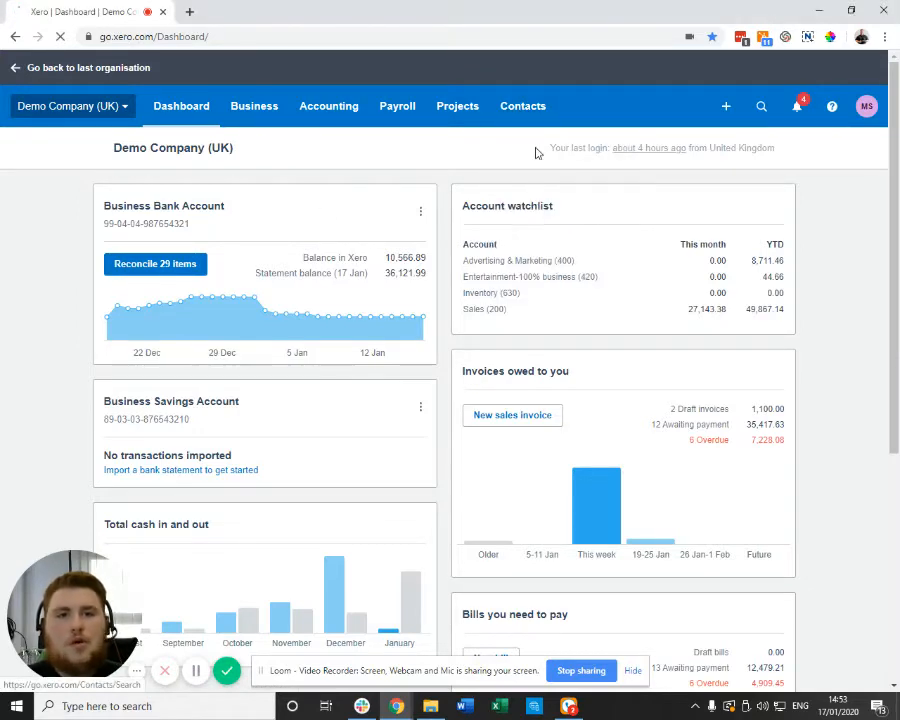
# Step: Search Contacts for 'waitrose', showing 24,000.00 owed by and 5,000.00 owed to Waitrose
pyautogui.click(522, 106)
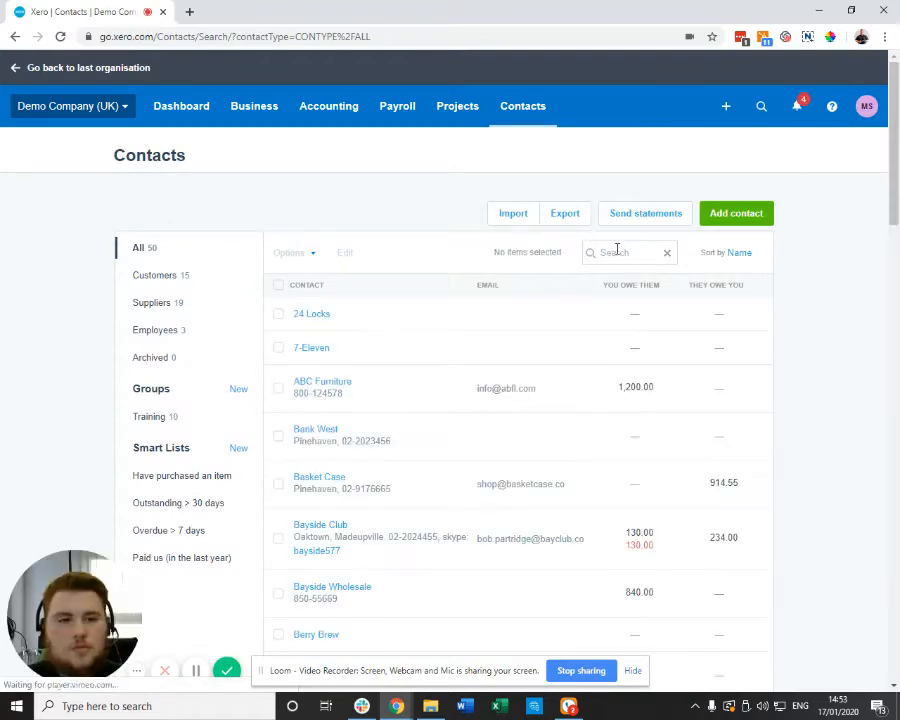
pyautogui.write('waitres')
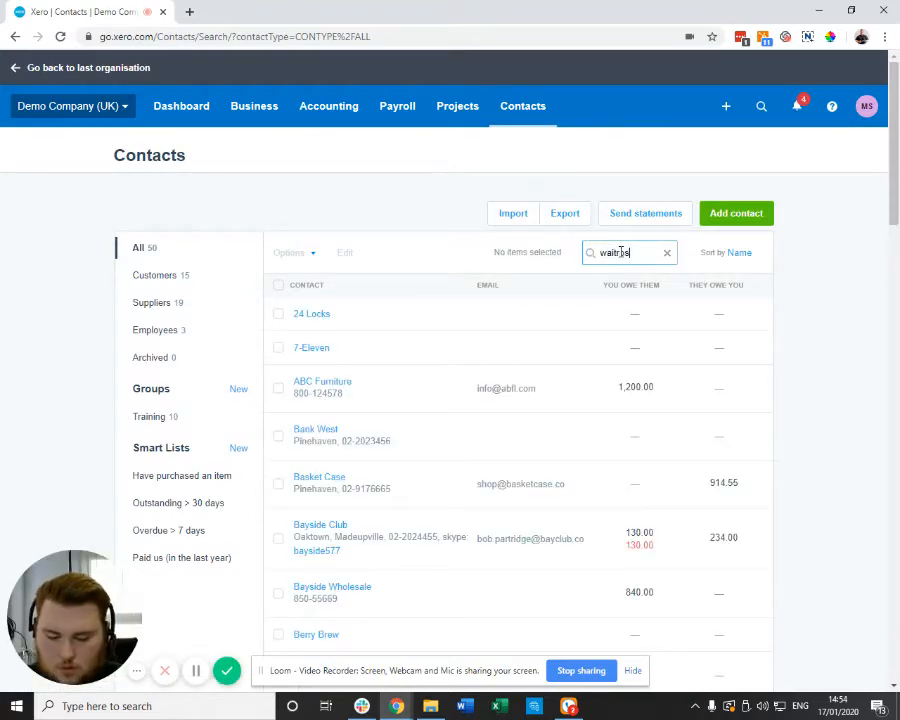
pyautogui.write('waitrose')
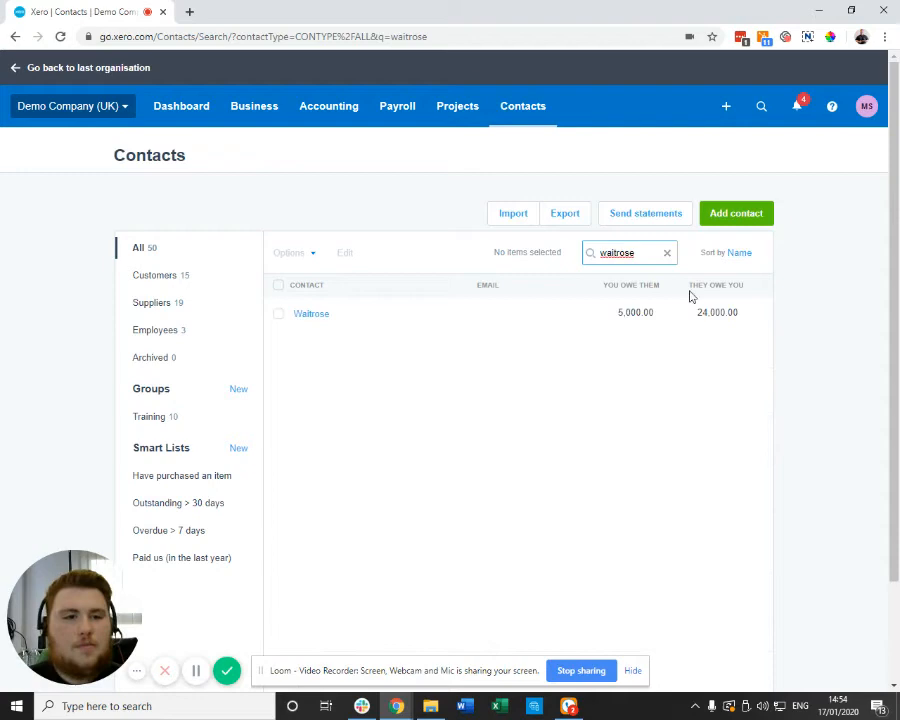
pyautogui.moveTo(668, 312)
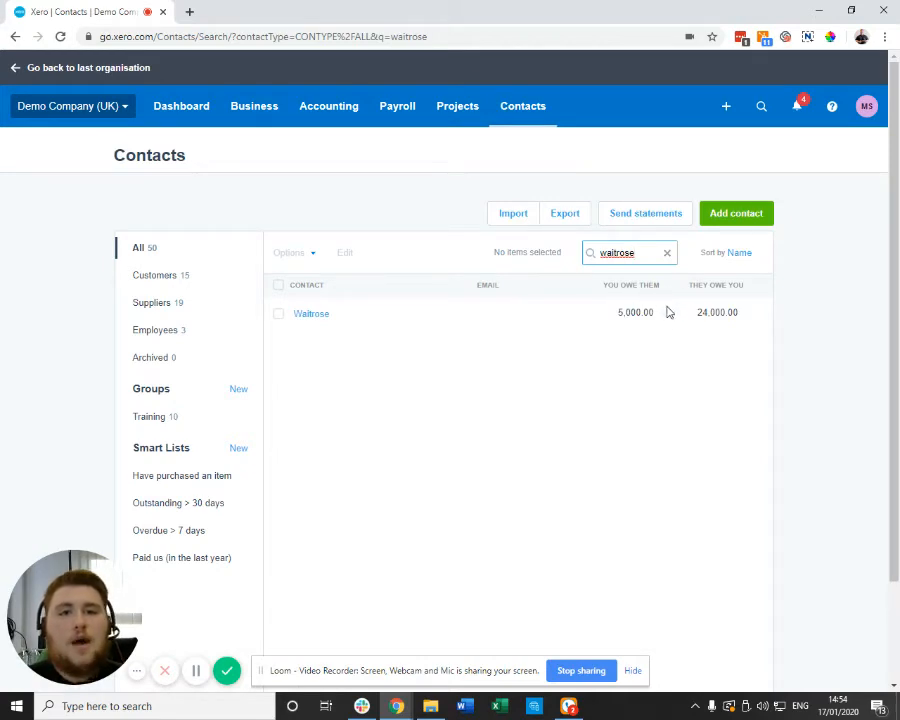
pyautogui.moveTo(728, 316)
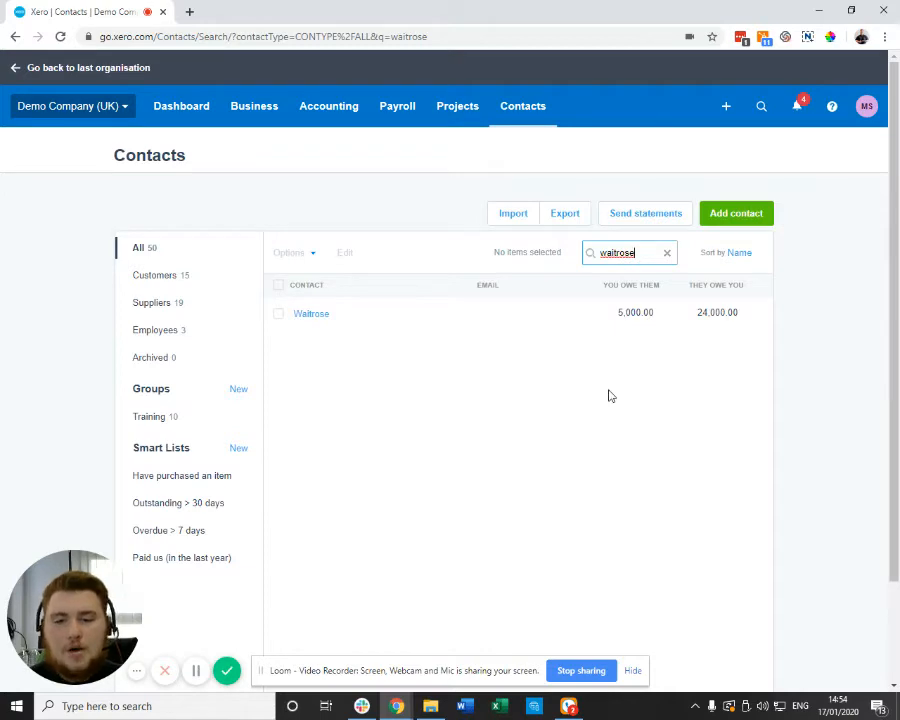
pyautogui.moveTo(560, 376)
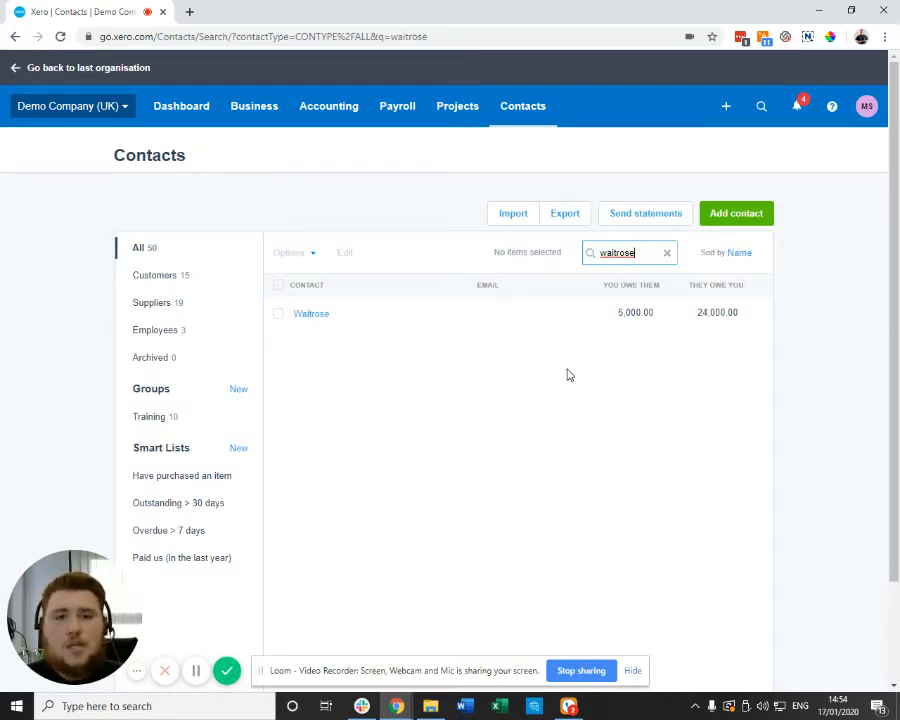
pyautogui.click(328, 106)
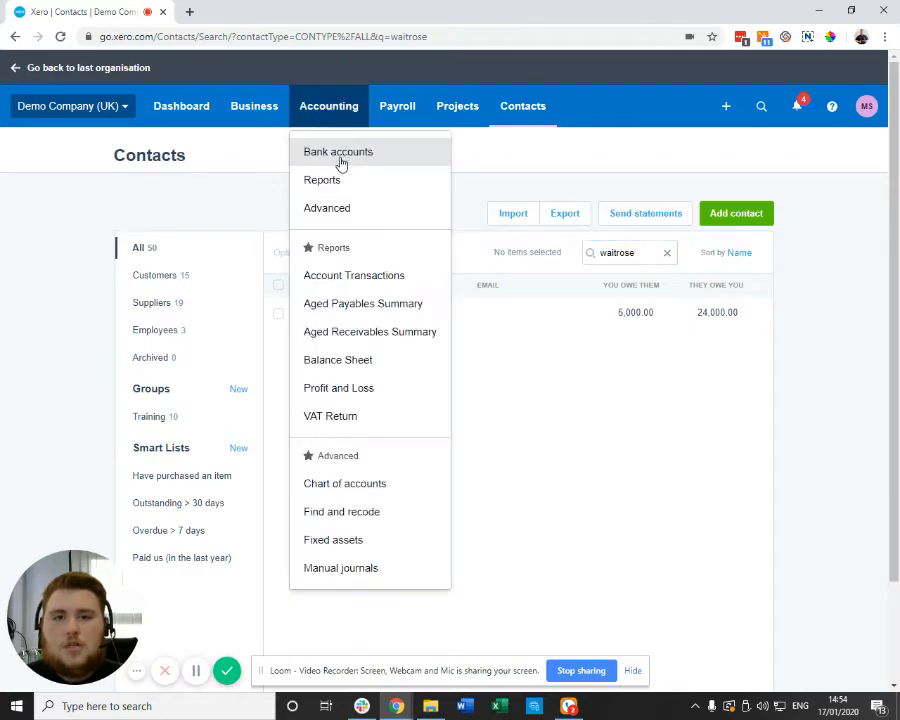
# Step: Reconcile the Business Bank Account and scroll to the 19,000.00 Waitrose PLC line's matching panel
pyautogui.click(336, 152)
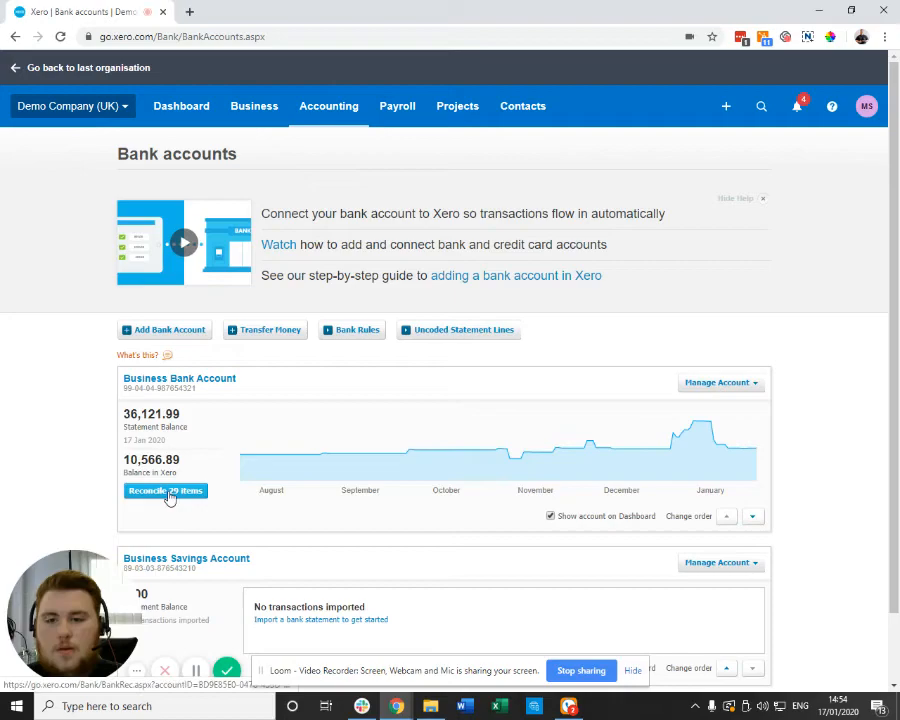
pyautogui.click(164, 490)
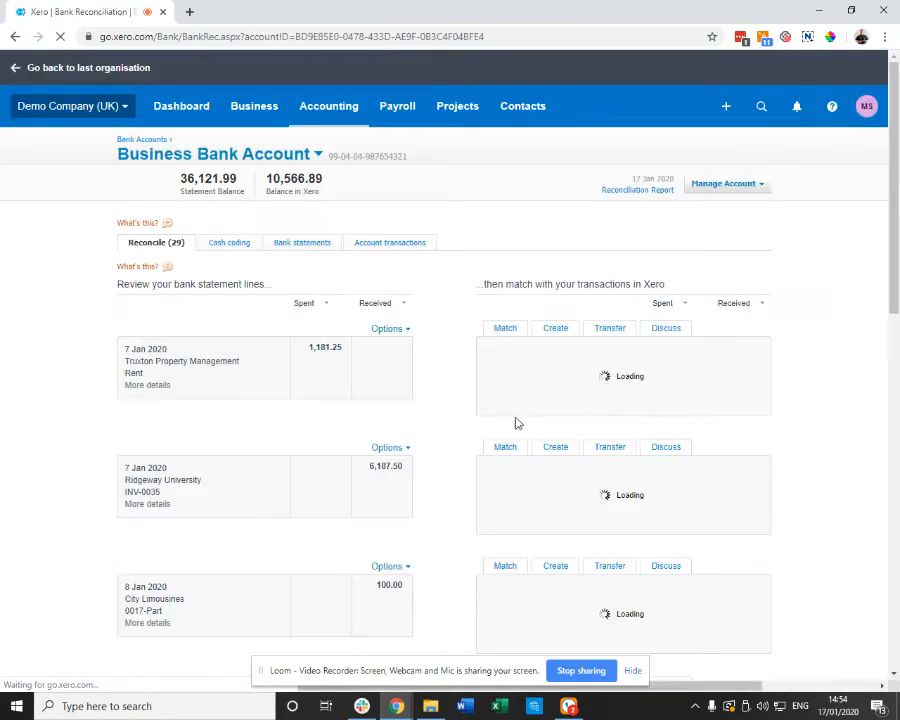
pyautogui.scroll(-3)
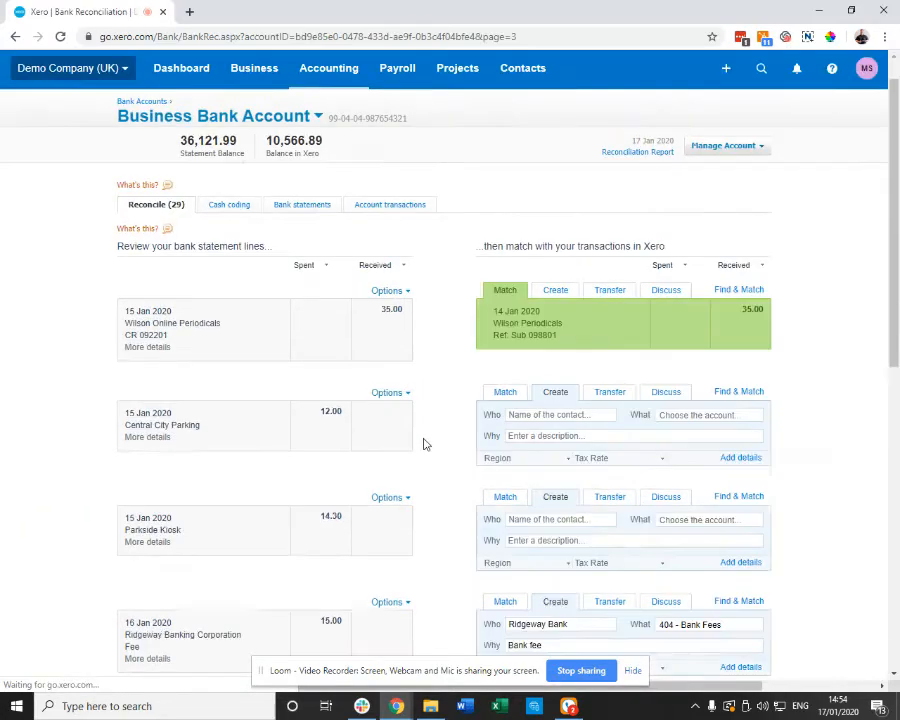
pyautogui.scroll(-3)
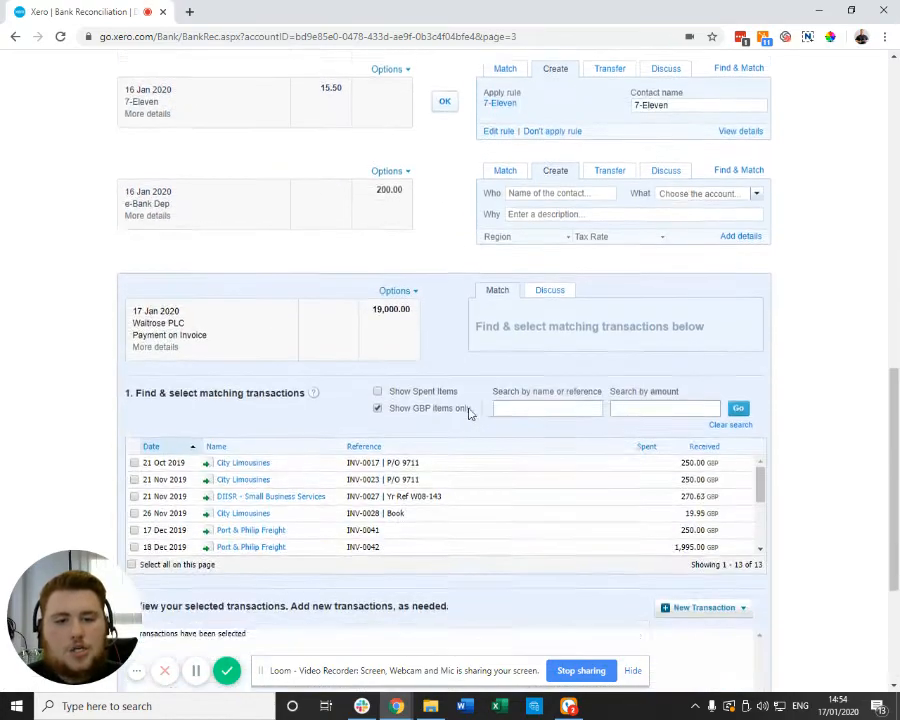
# Step: Filter Find & Match by 'waitrose', leaving the 24,000.00 INV-0044 trade sale of 6 Jan 2020
pyautogui.scroll(-3)
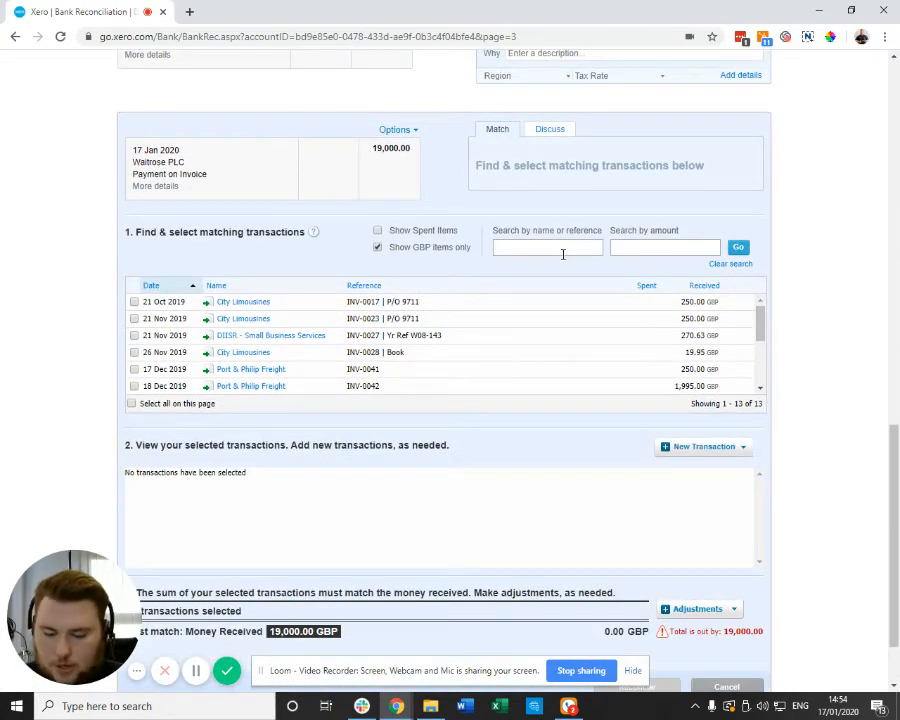
pyautogui.write('waitrose')
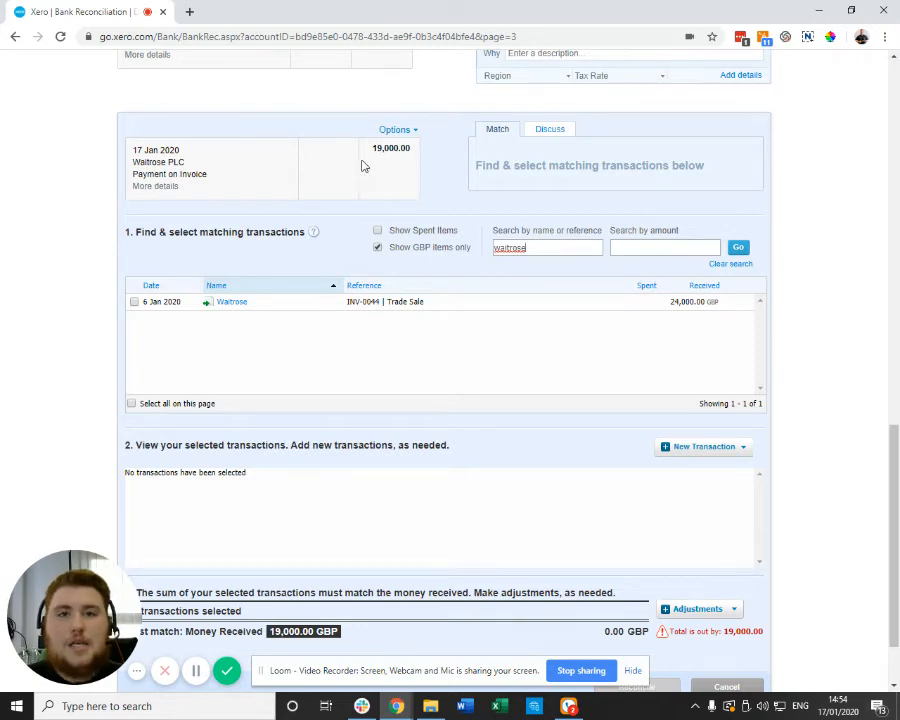
pyautogui.moveTo(548, 260)
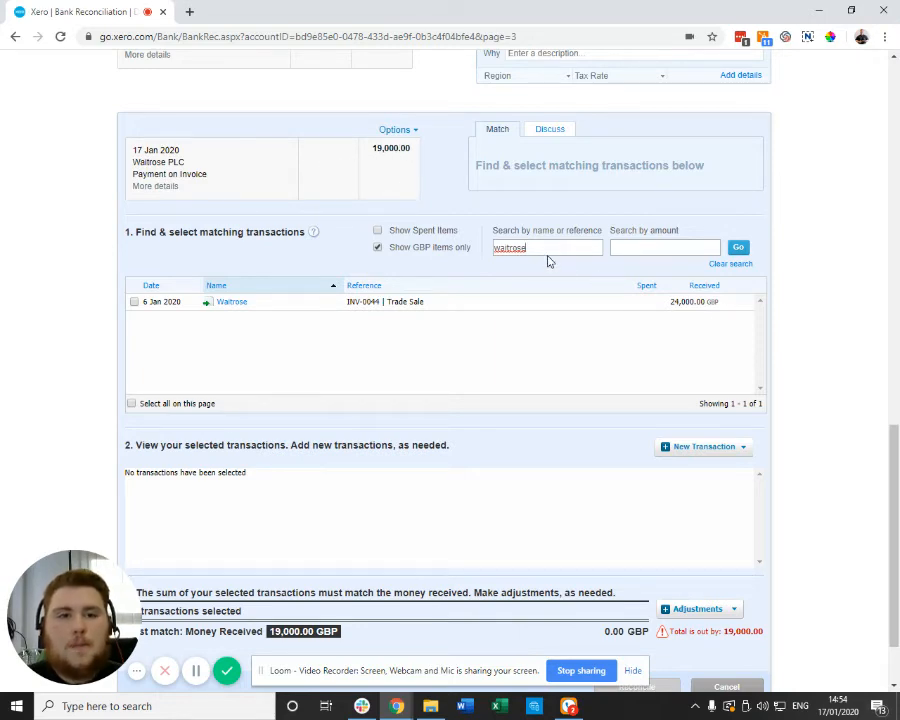
pyautogui.moveTo(424, 232)
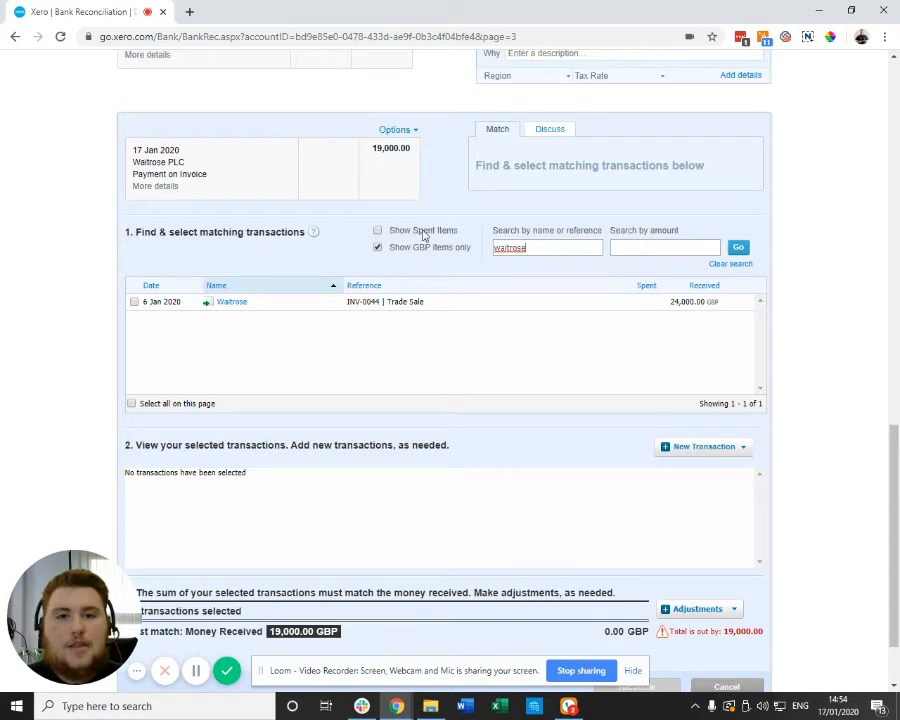
# Step: Include spent items, match the 24,000.00 sale and 5,000.00 stocking fees, and reconcile the line
pyautogui.click(378, 230)
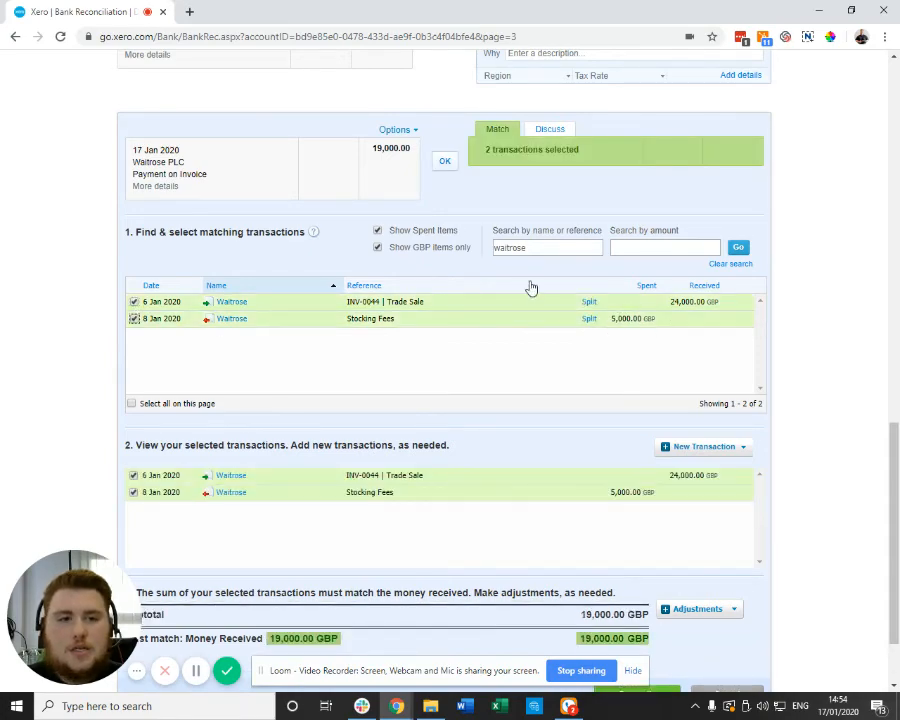
pyautogui.scroll(-3)
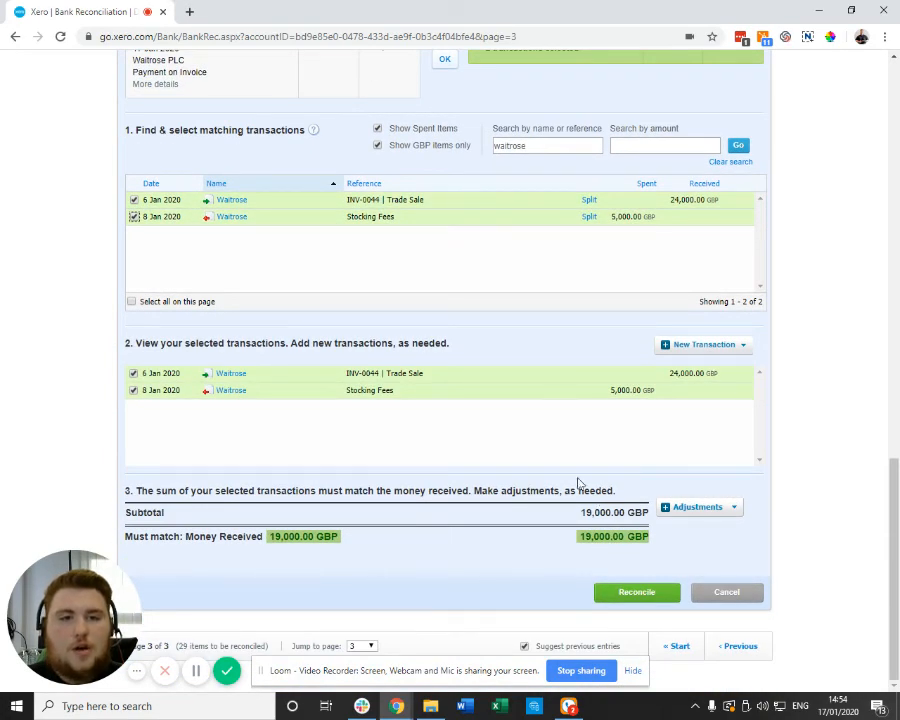
pyautogui.click(636, 592)
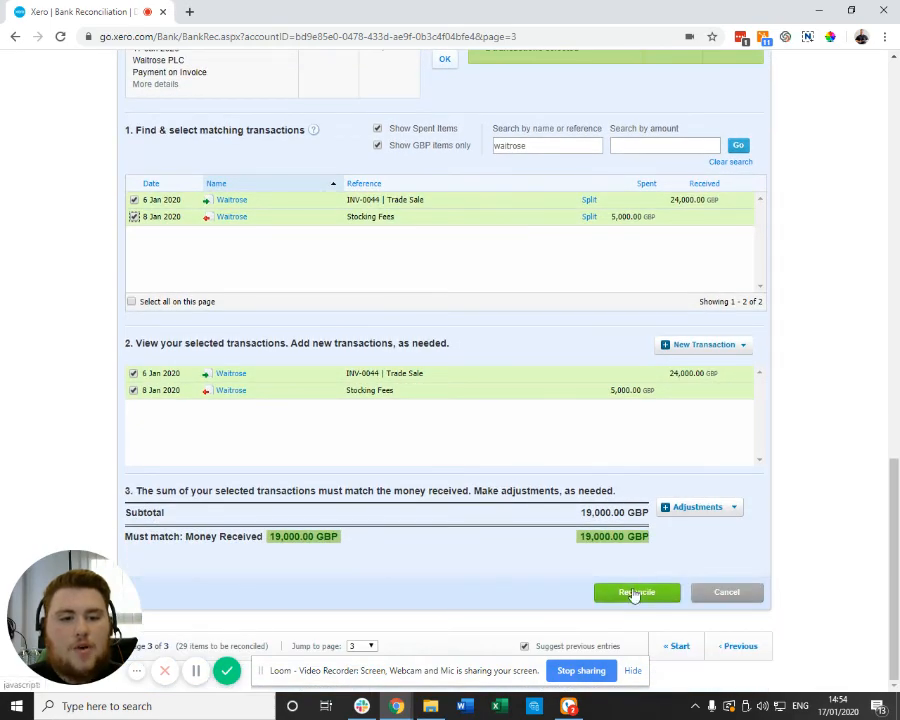
pyautogui.click(636, 592)
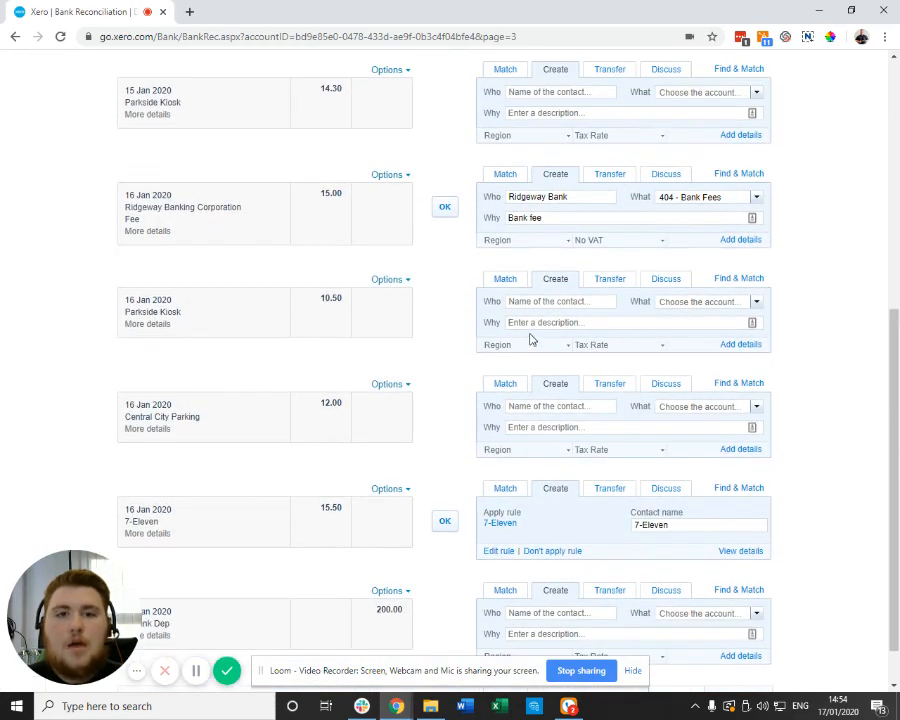